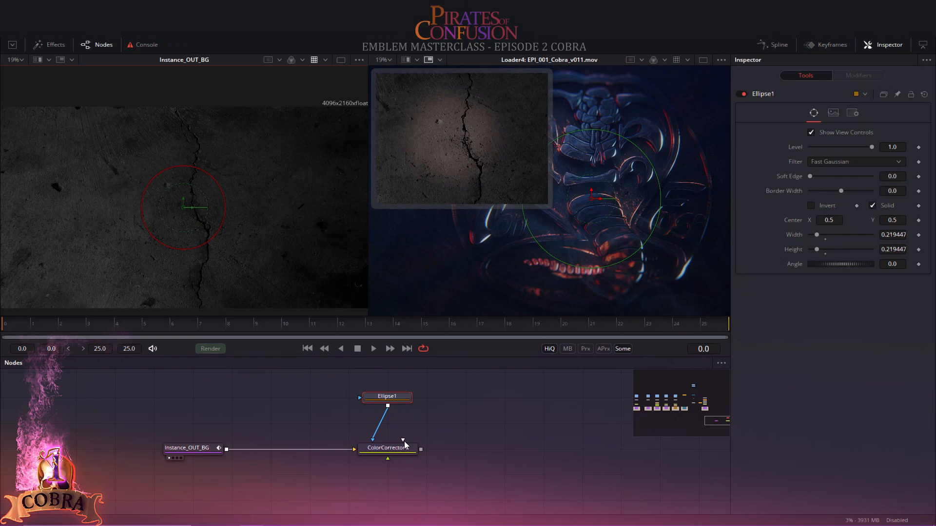
- Raise ColorCorrector1's Gain to brighten the spot on the concrete
left_click(386, 447)
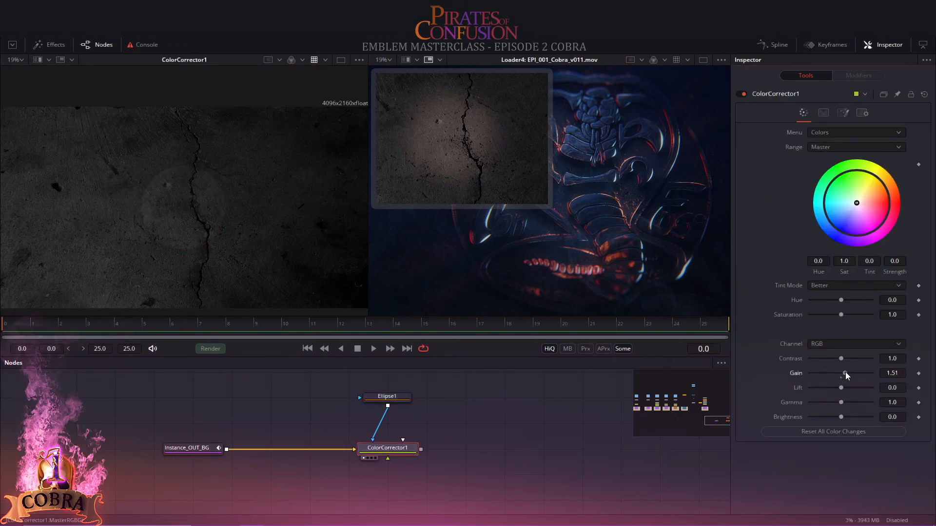
left_click_drag(845, 372, 847, 372)
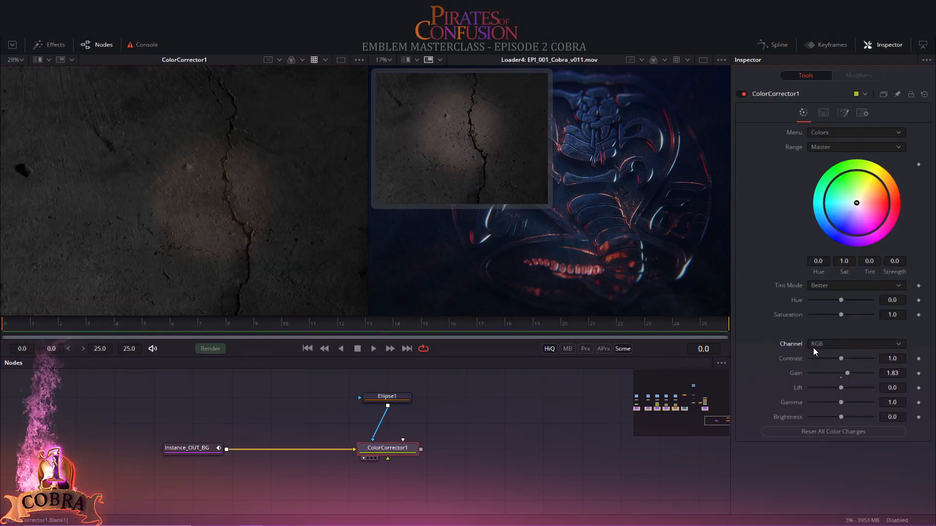
left_click_drag(847, 372, 854, 373)
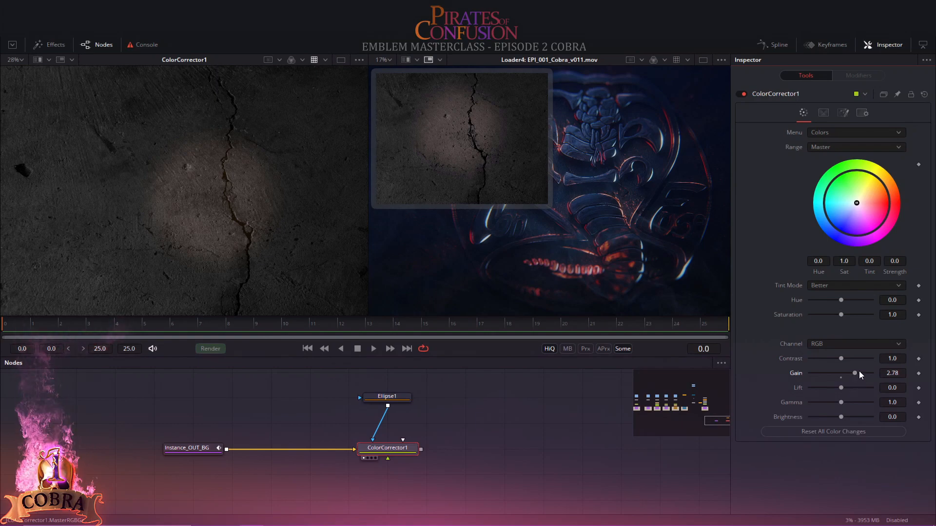
- Mask Ellipse1 with a luminance Bitmap5 (High 0.2) from the background and increase Soft Edge
left_click(386, 397)
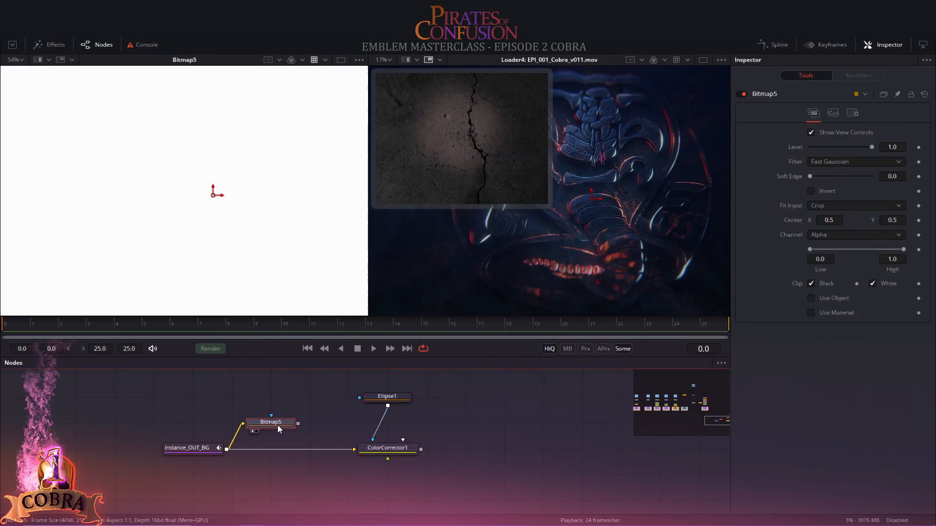
left_click(854, 235)
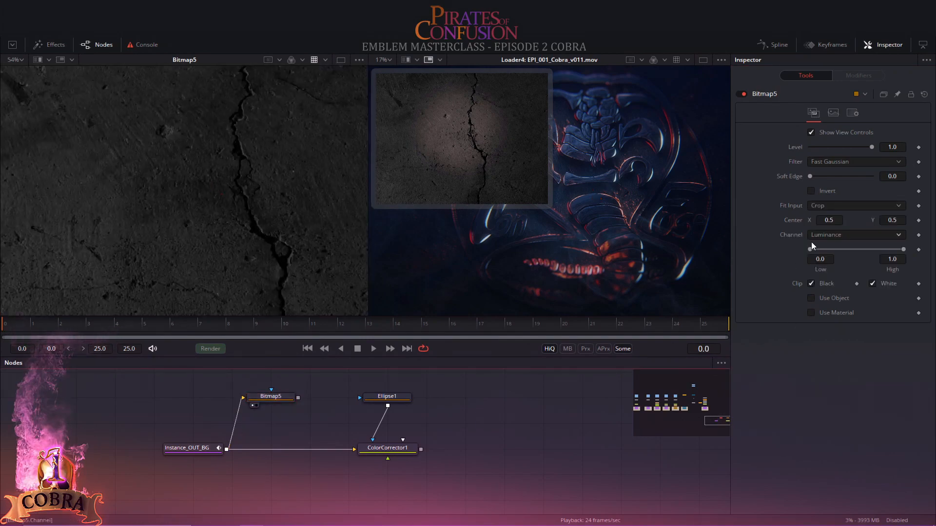
left_click_drag(902, 249, 834, 249)
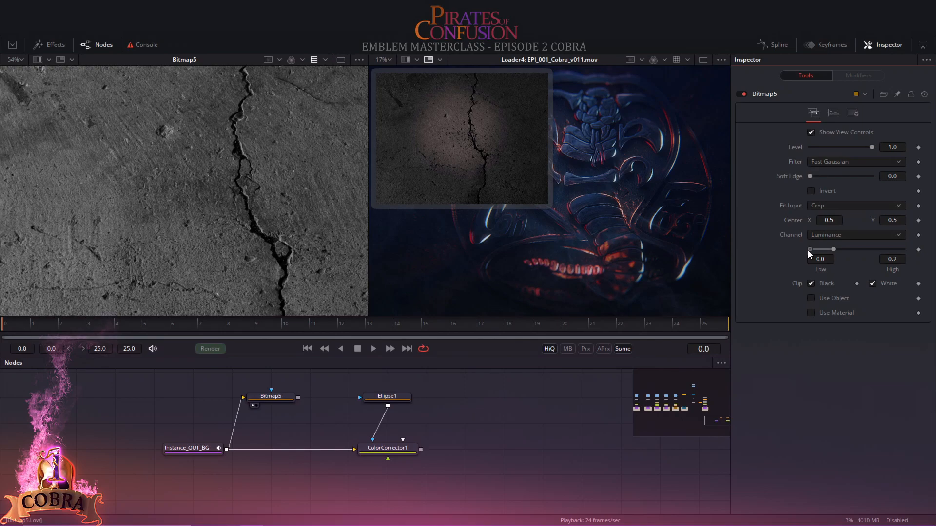
left_click_drag(821, 249, 821, 249)
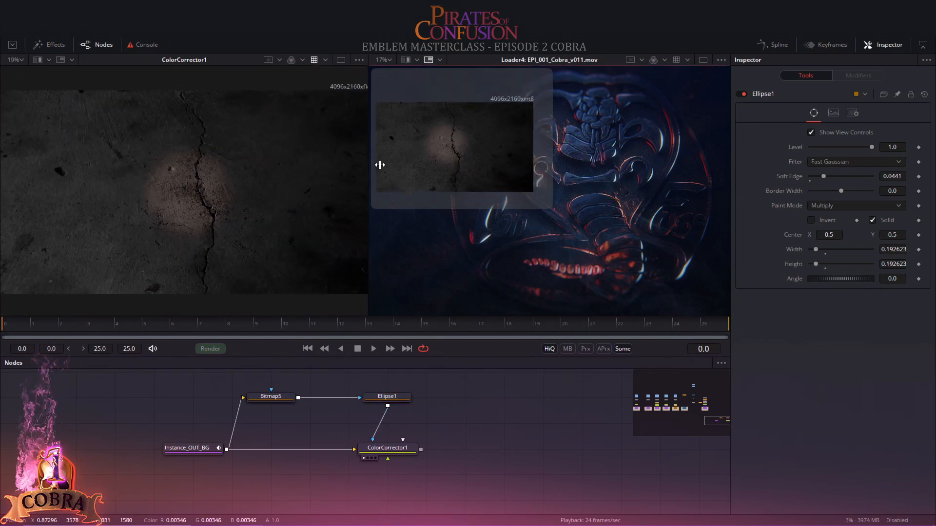
left_click_drag(825, 176, 830, 176)
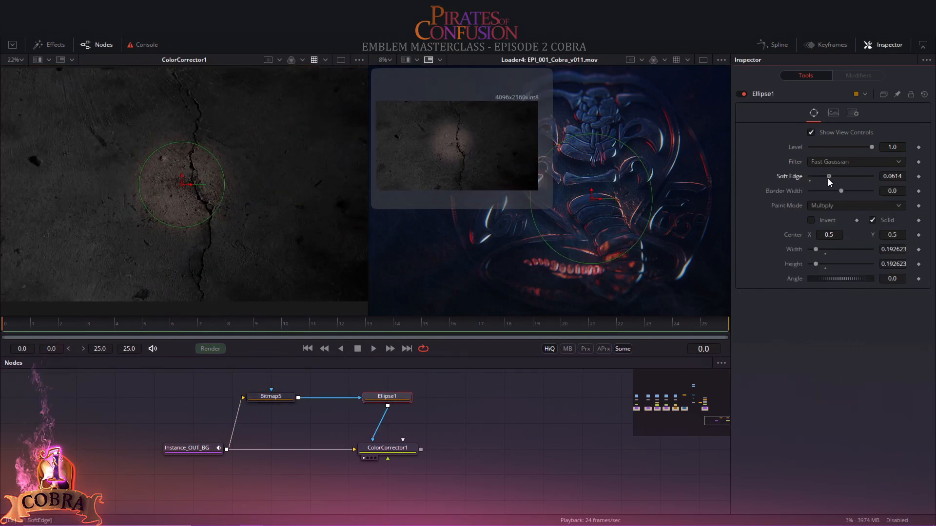
- Add a Trails effect to Instance_OUT_DESIGN and tweak its Gain and offsets
left_click(270, 395)
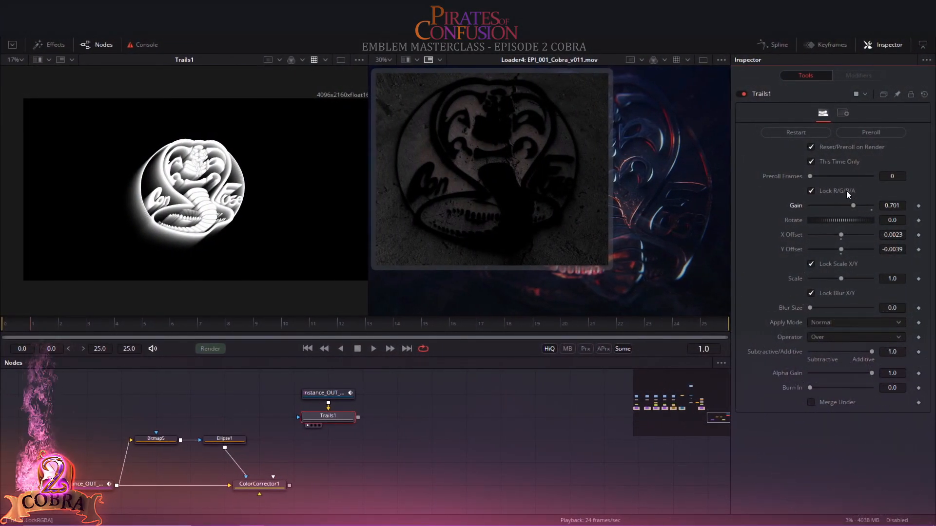
left_click_drag(842, 249, 842, 246)
type("trail")
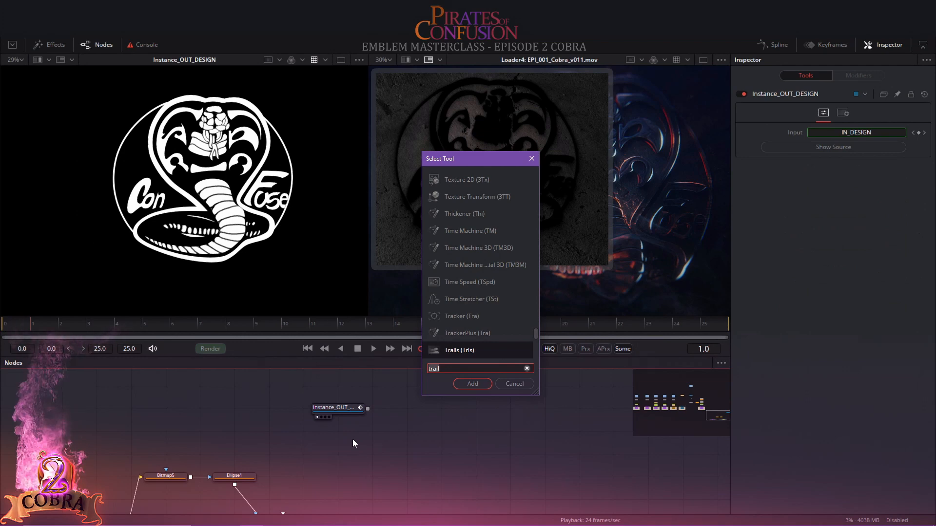
left_click(473, 383)
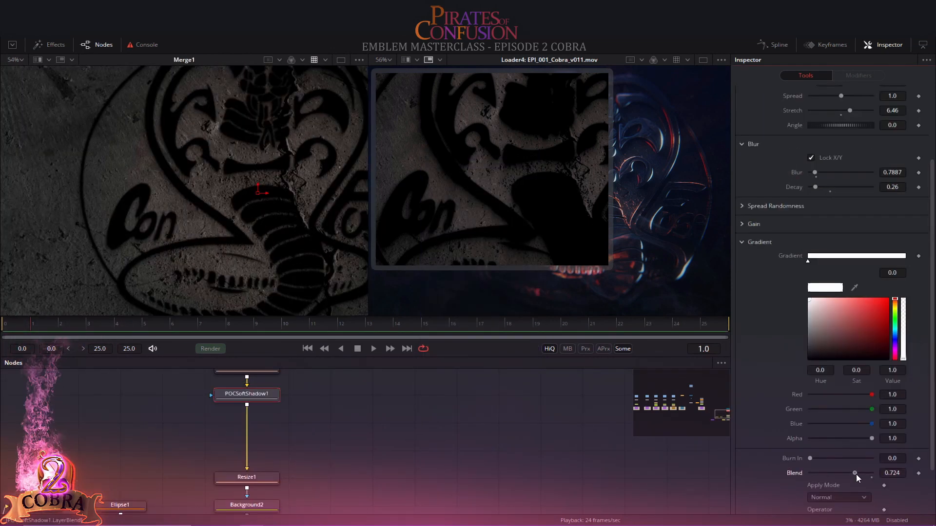
- Raise POCSoftShadow1's gradient Blend to about 0.9 and check the result in Merge1
left_click_drag(853, 473, 875, 473)
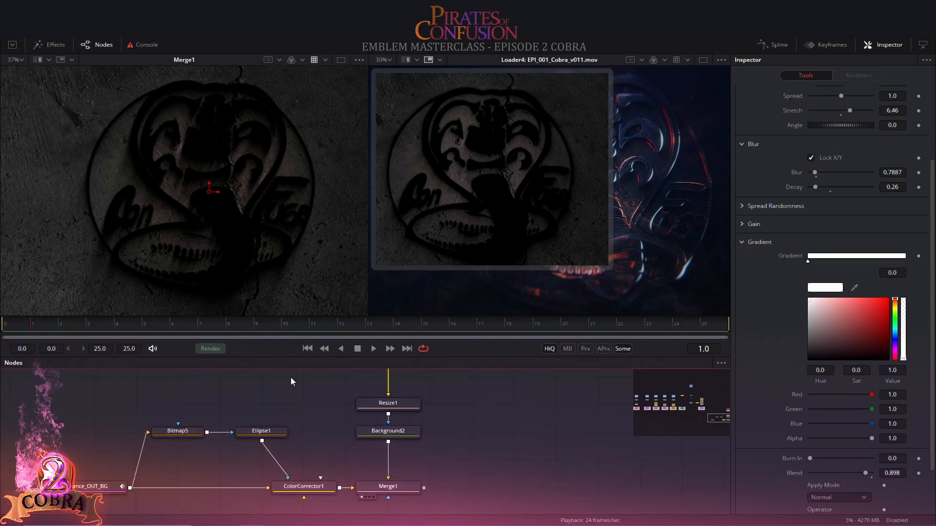
left_click(303, 486)
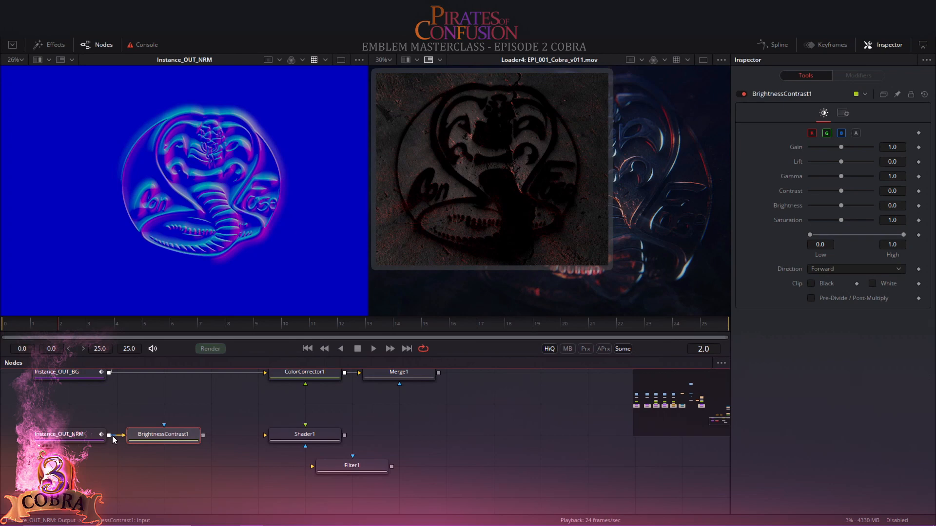
- Map RGB to XYZ Normal via Channel Booleans, zero Shader1 Ambient/Diffuse, and add CreateBumpMap
left_click_drag(841, 205, 866, 205)
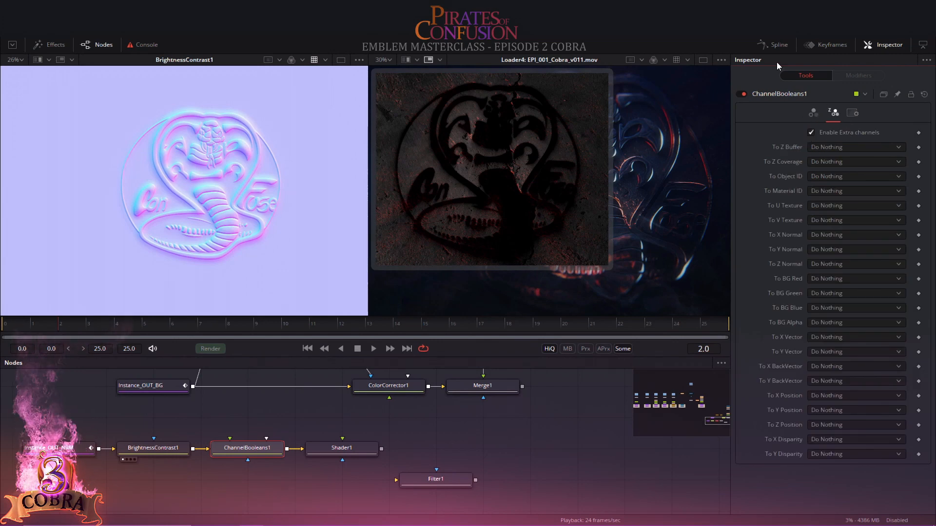
left_click(854, 234)
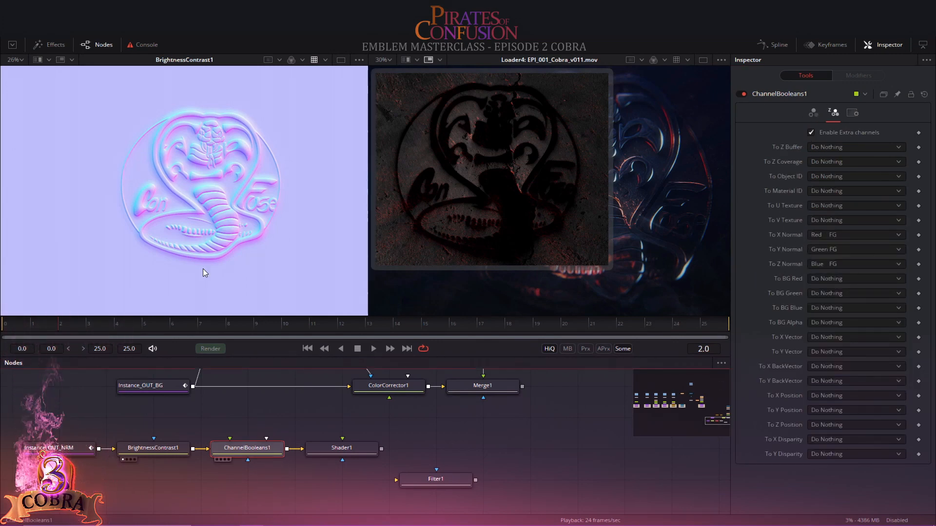
left_click(341, 448)
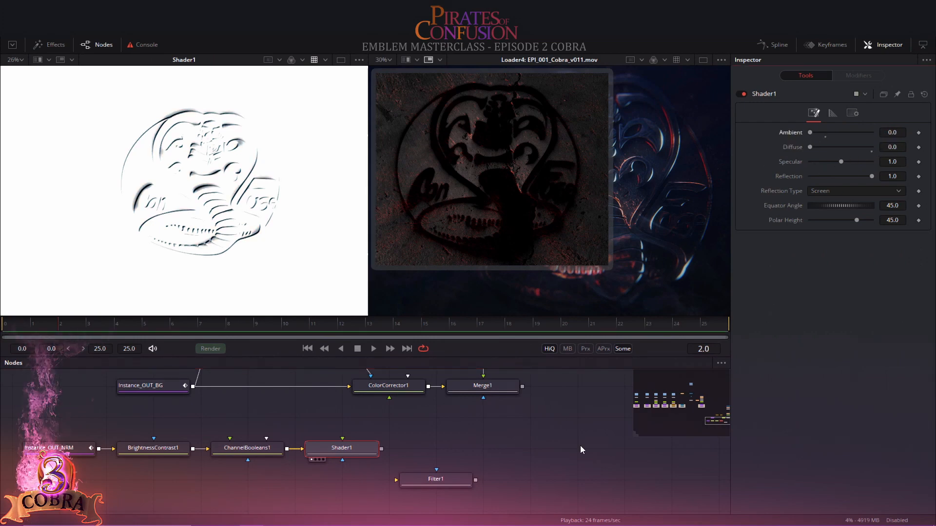
left_click(153, 447)
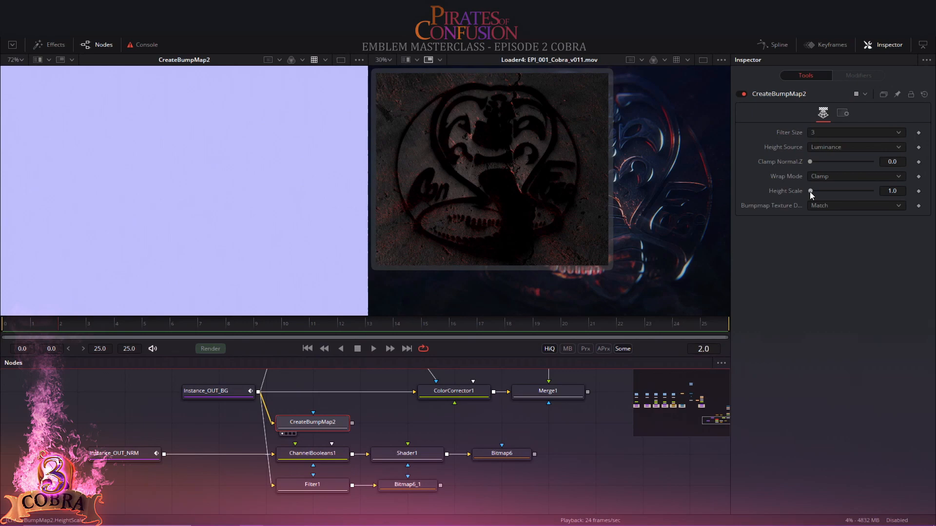
left_click(407, 453)
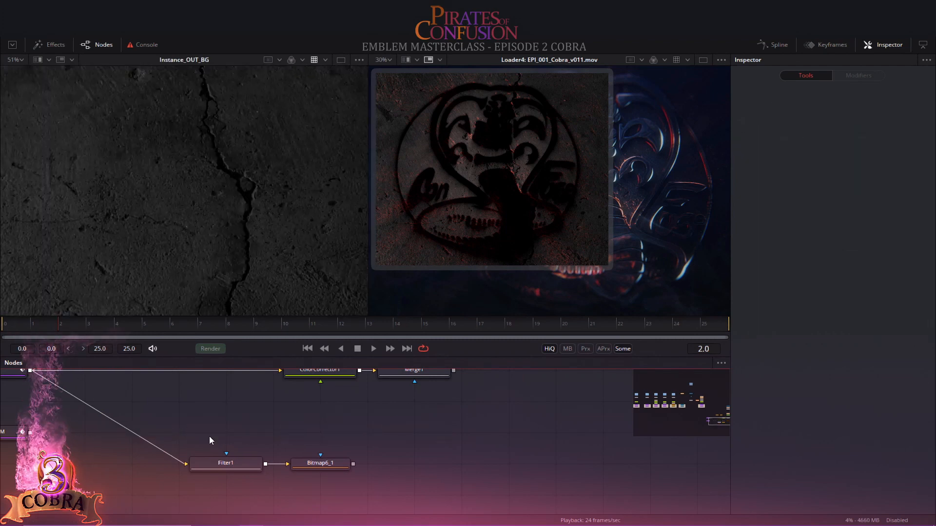
- Add a Background set to a radial gradient with red and orange-yellow colour stops
left_click(320, 463)
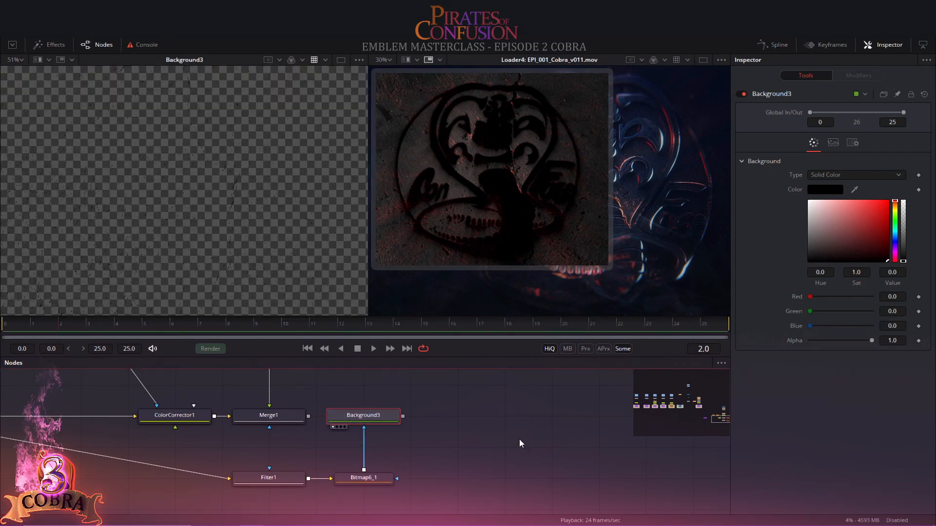
left_click(854, 174)
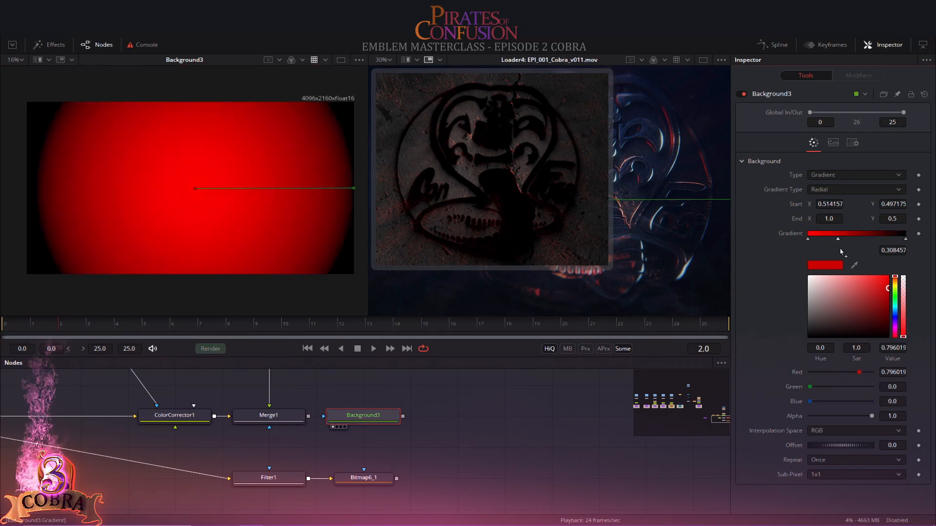
type("3.0")
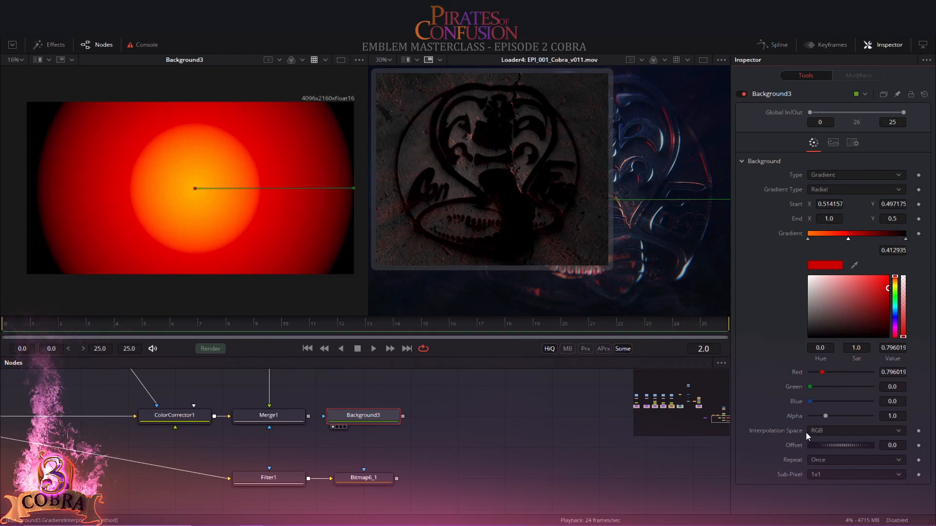
left_click(856, 430)
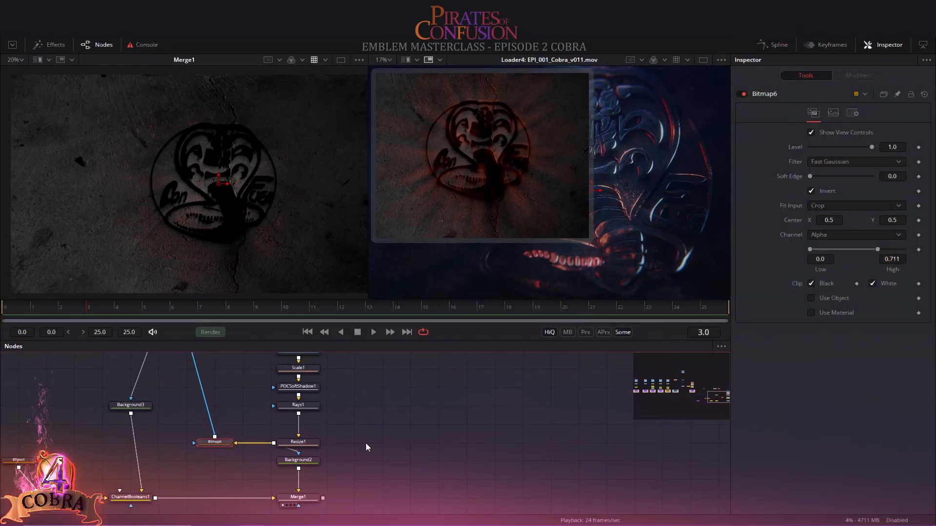
- Blur POCSoftShadow2's orange rays and add them over the concrete with Channel Booleans
left_click(352, 410)
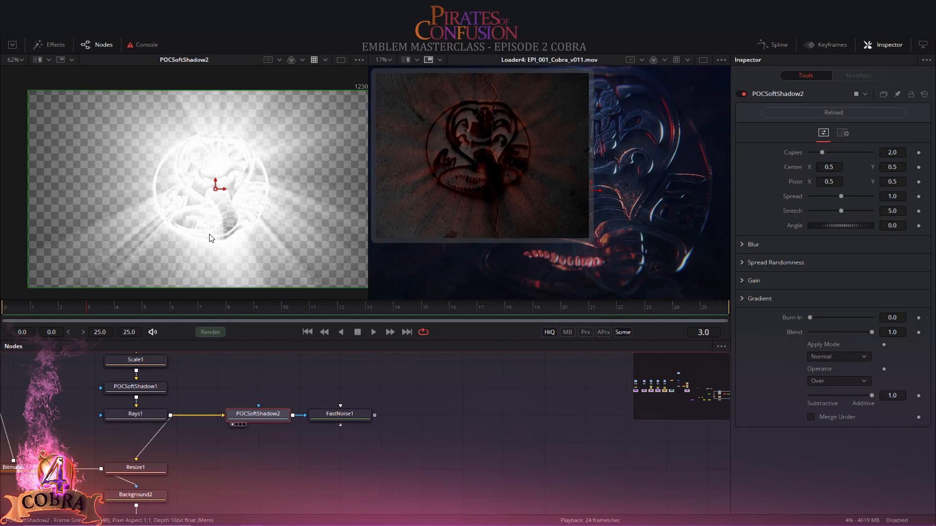
left_click(753, 244)
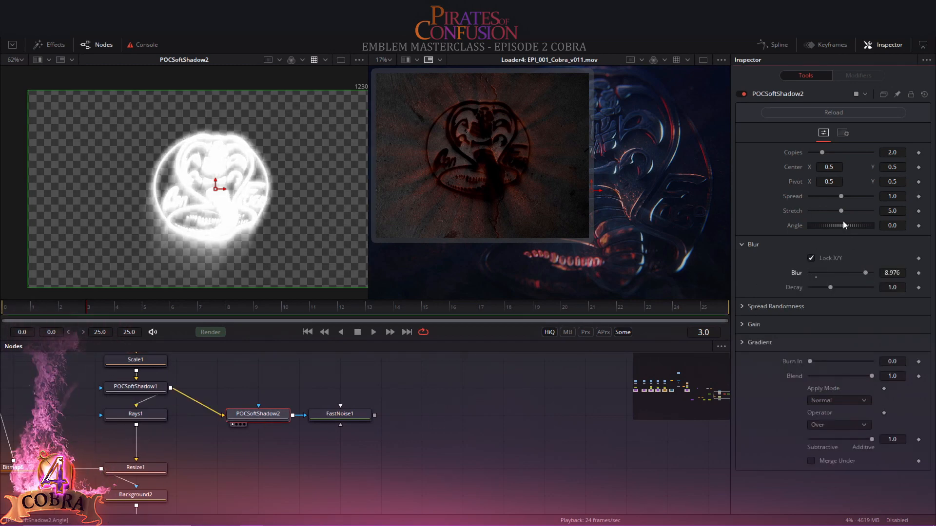
left_click(258, 441)
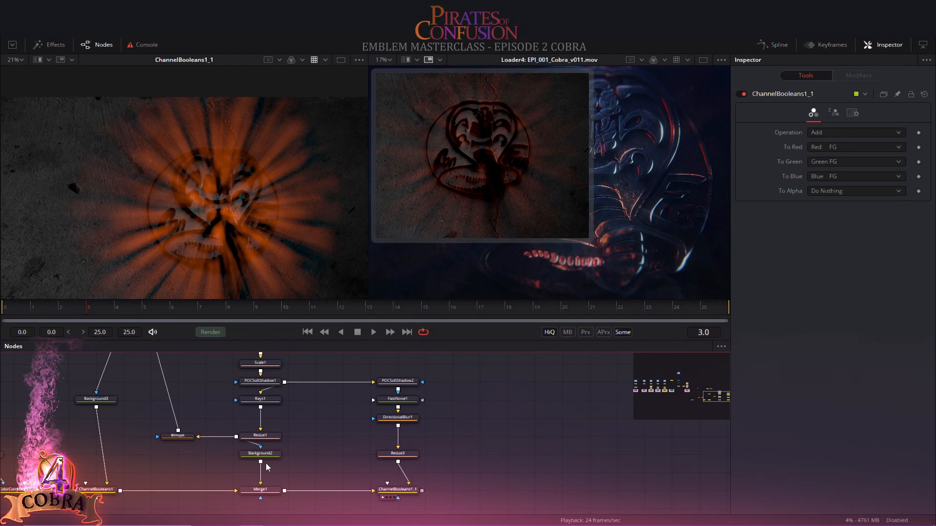
left_click(177, 437)
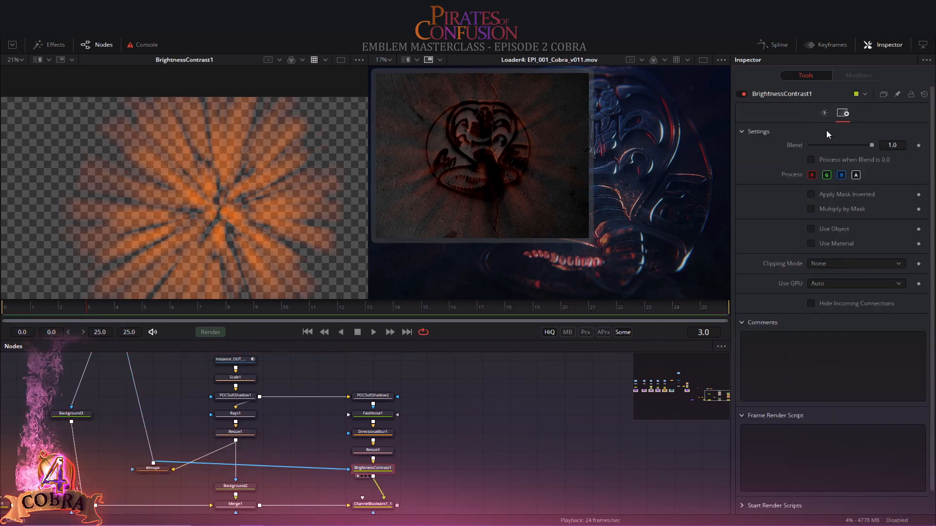
- Raise BrightnessContrast2 Gain to about 1.76 and view ChannelBooleans1_1 to check the rays
left_click(824, 113)
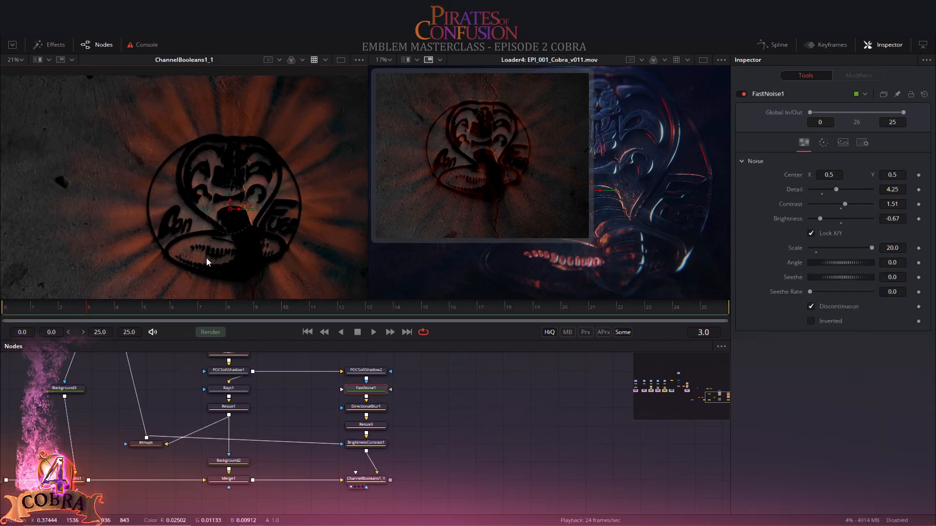
left_click(365, 443)
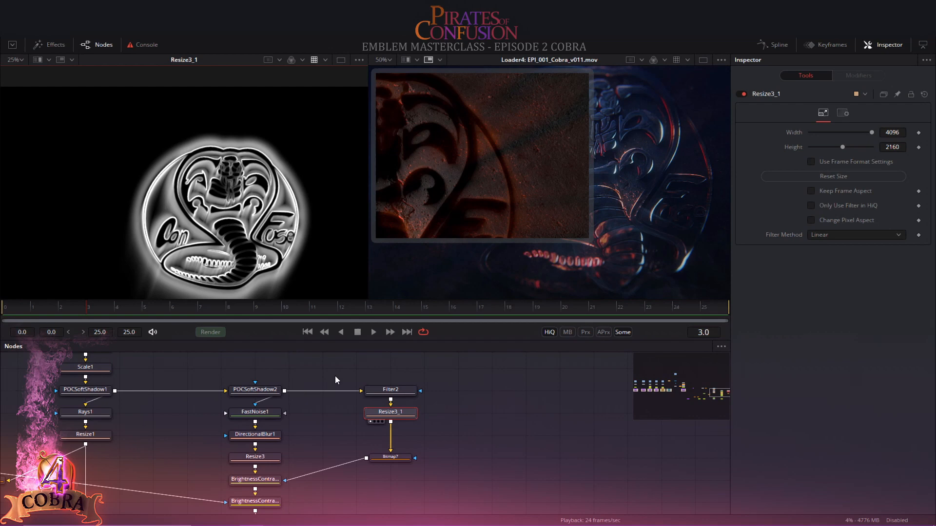
left_click(253, 430)
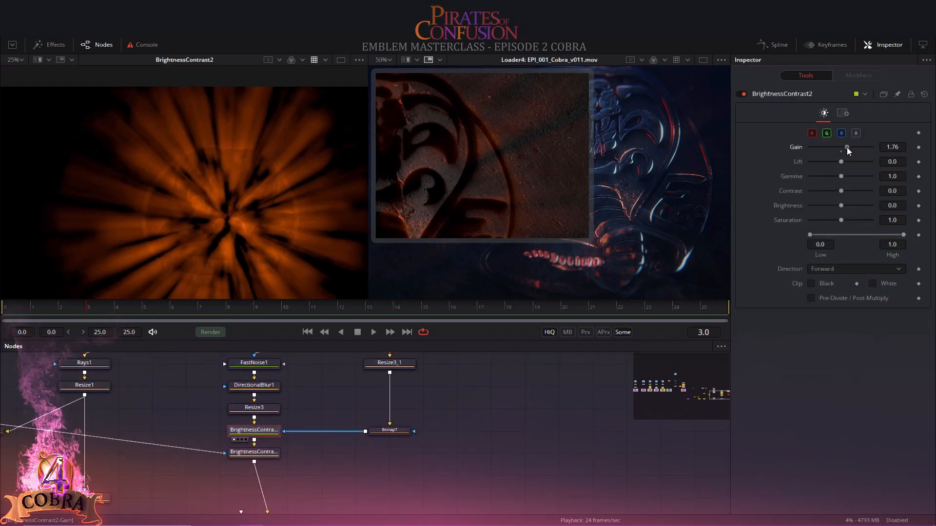
left_click_drag(847, 147, 856, 147)
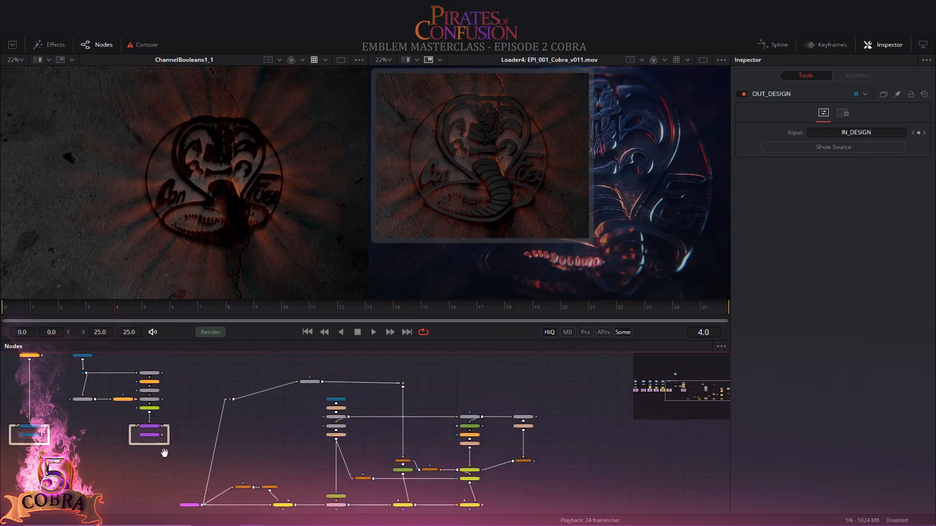
- Add a Blur to the emblem design, raise Blur Size, and merge it into ChannelBooleans2
type("blu")
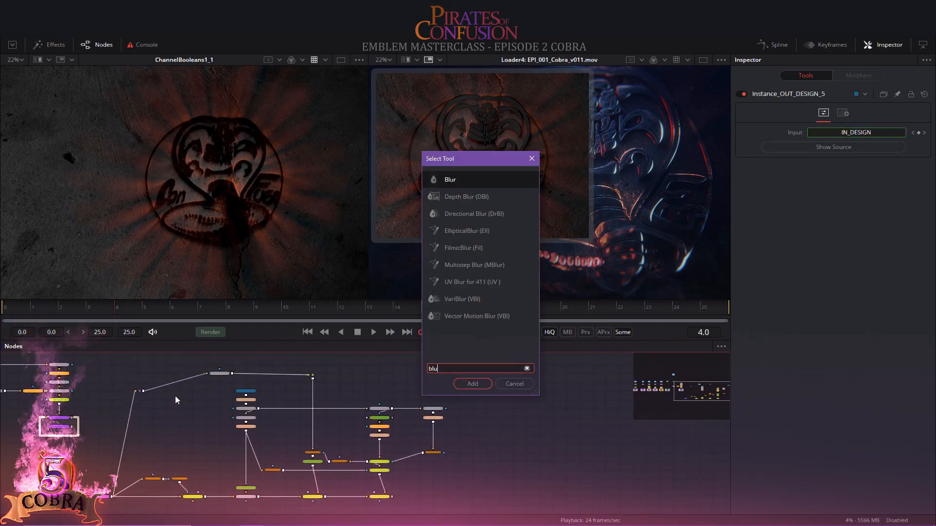
left_click(471, 384)
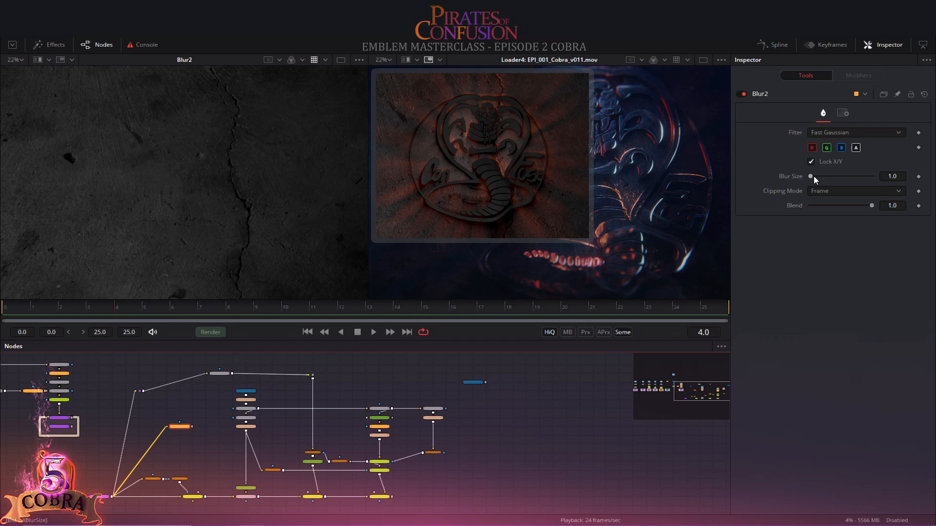
left_click_drag(810, 176, 826, 176)
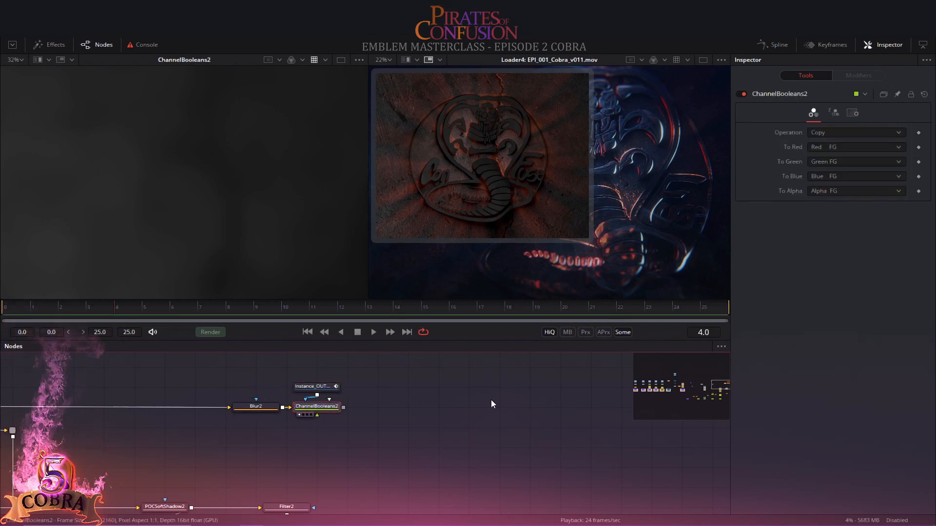
left_click(856, 132)
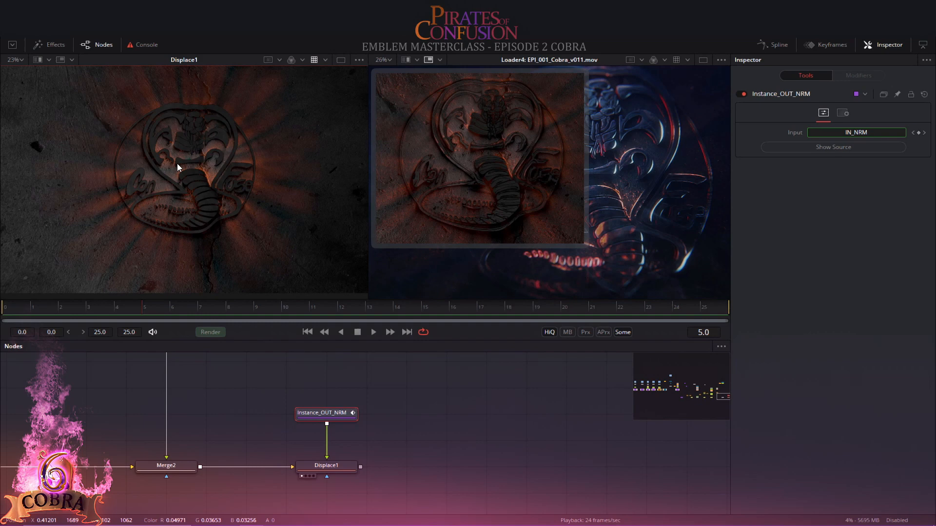
- Feed Instance_OUT_NRM into Displace1 and view Displace1 in the left viewer
left_click(326, 465)
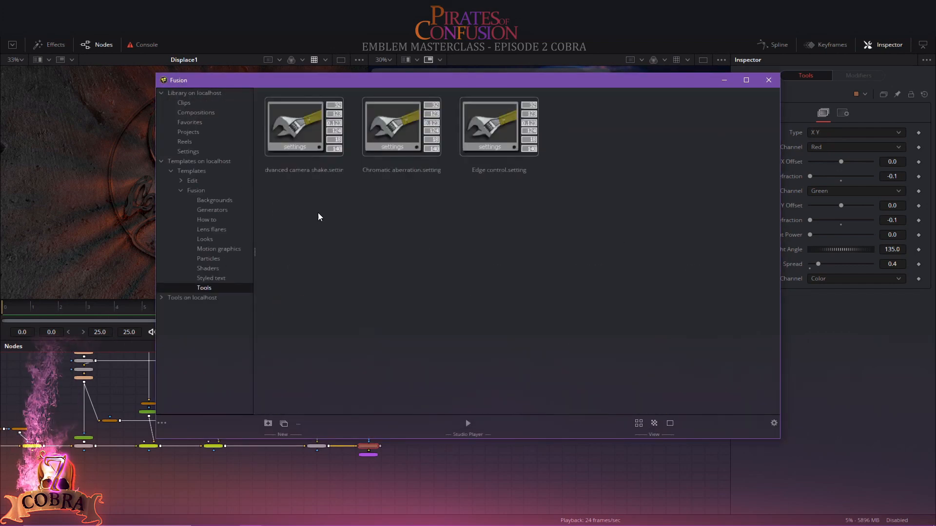
- Add the Edge Control template and shift Background4's outline colour to orange
left_click(498, 126)
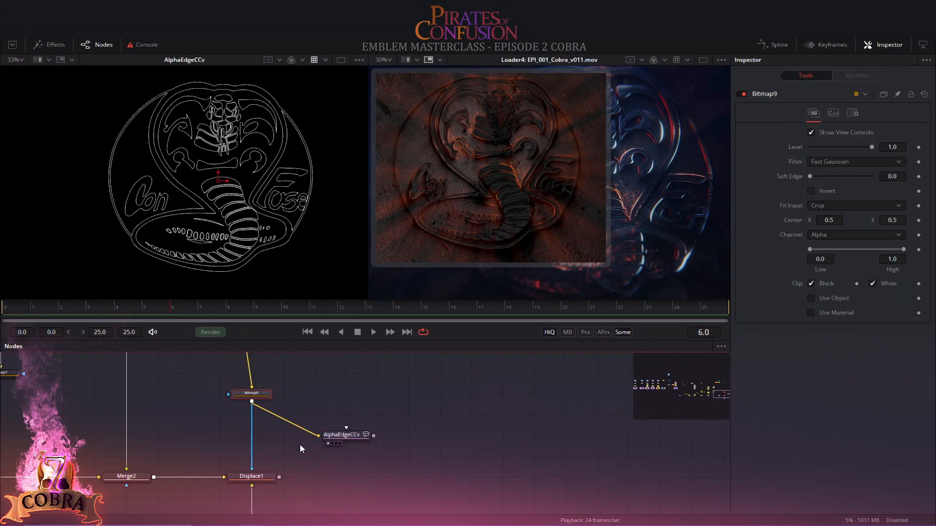
left_click(343, 434)
type("0.205")
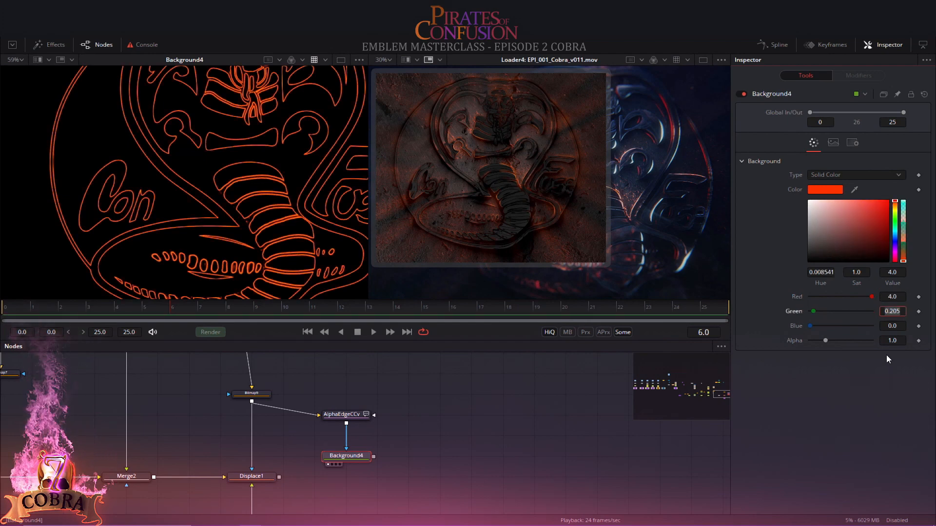
left_click_drag(839, 311, 814, 312)
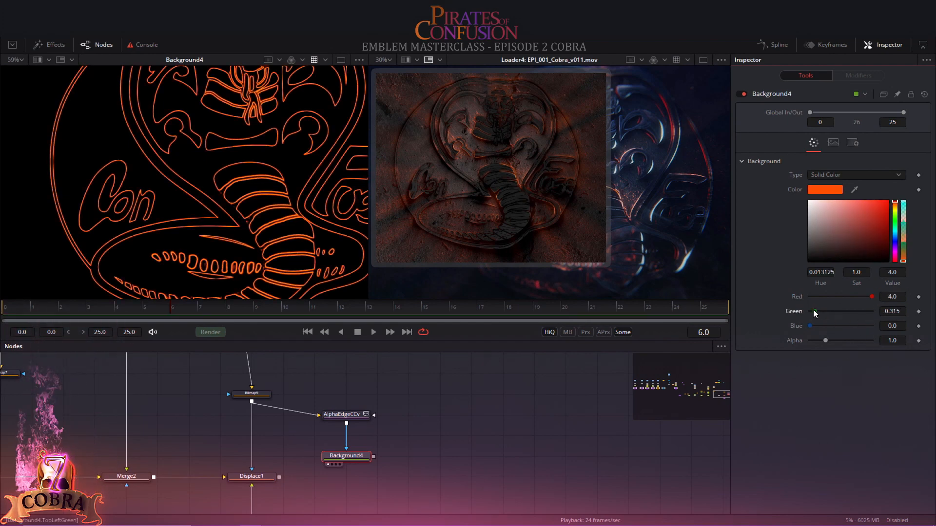
- Add a Bitmap mask node to the flow for the edge outline
left_click(345, 414)
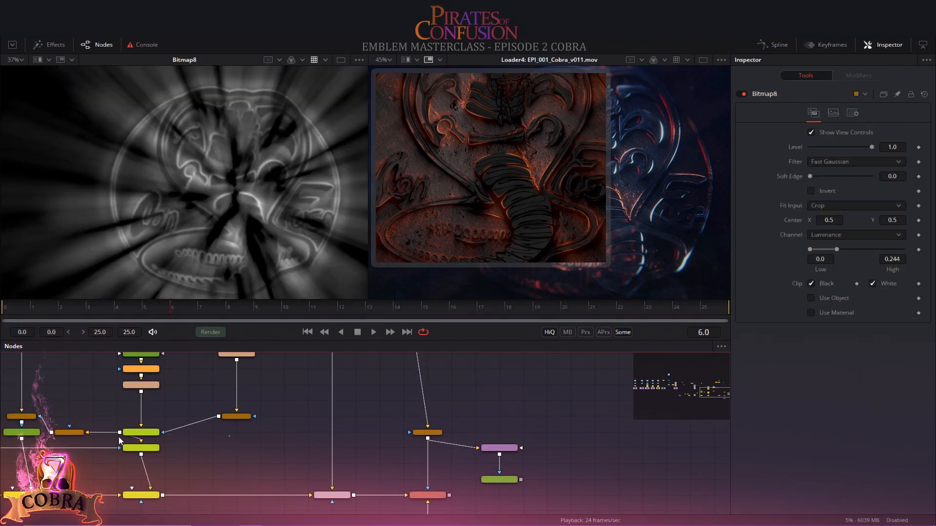
type("bmp")
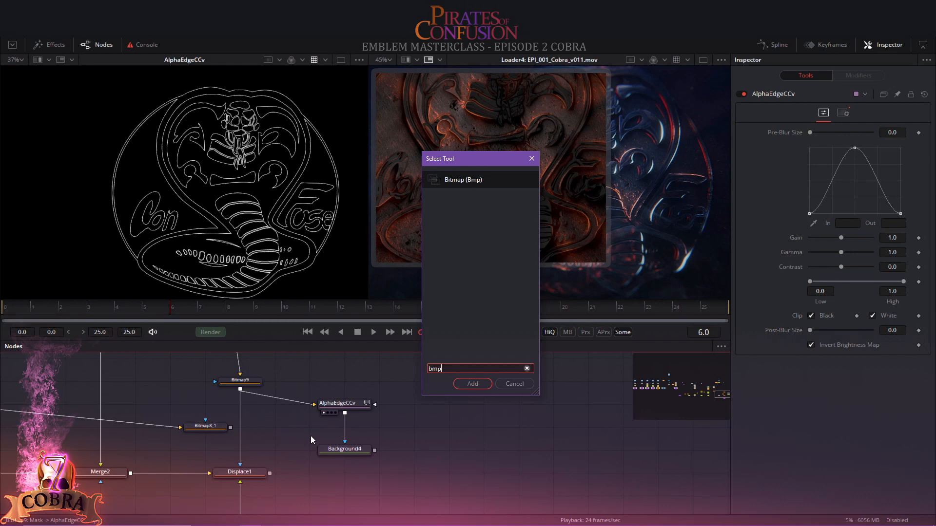
left_click(472, 384)
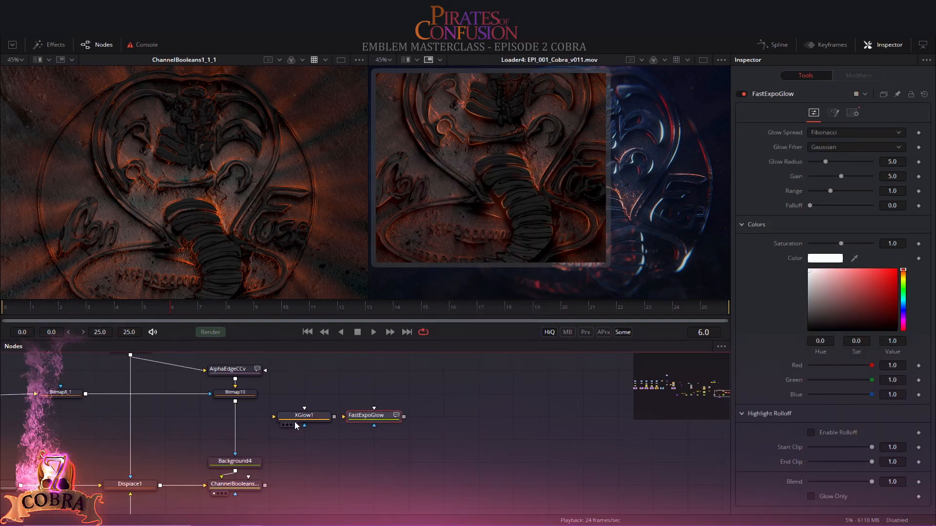
- Tighten and dim the XGlow1 red rim glow by lowering Glow Size and Gain
left_click(304, 415)
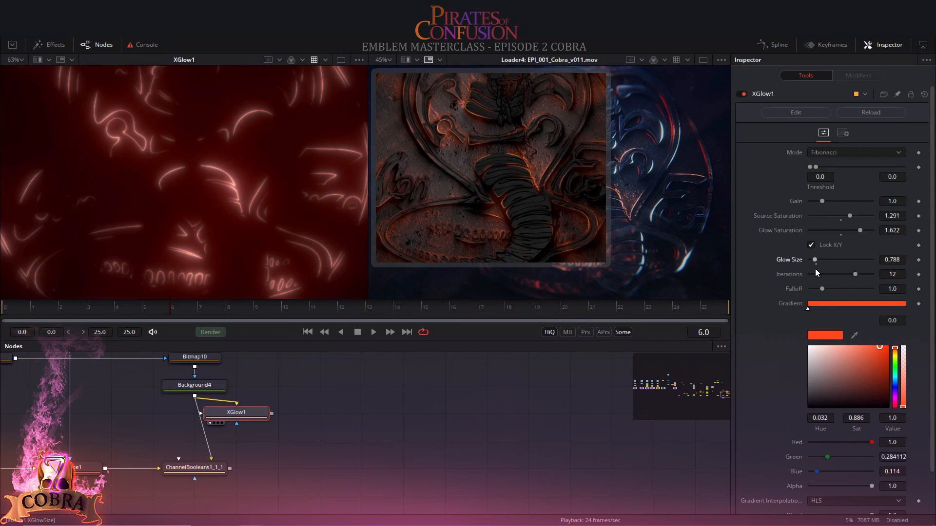
left_click_drag(826, 258, 815, 259)
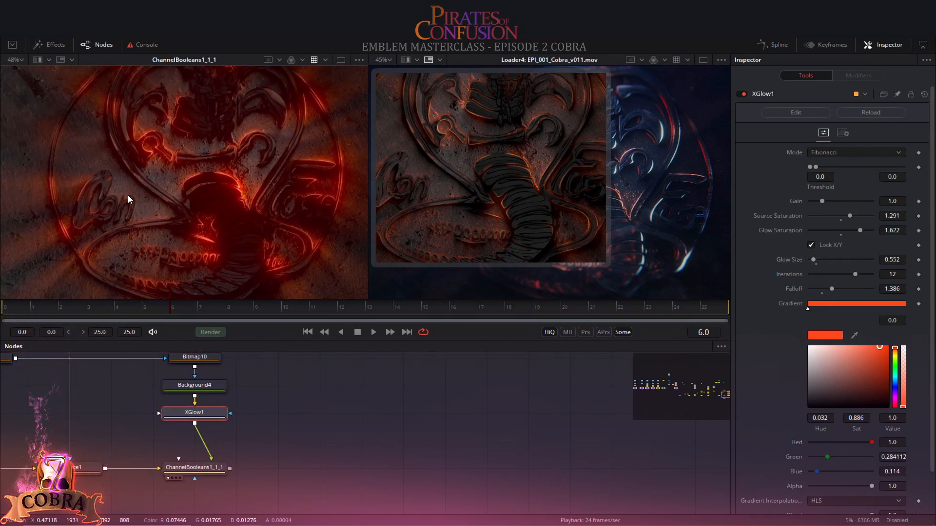
left_click_drag(871, 201, 822, 201)
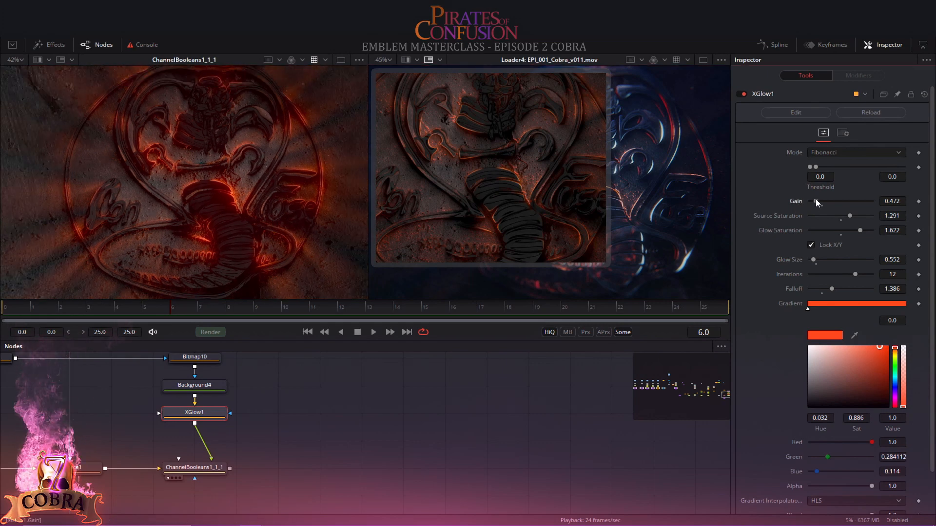
- Rotate the FastNoise1 ray noise pattern and place the small Ellipse2 mask near the cobra's head
left_click(238, 402)
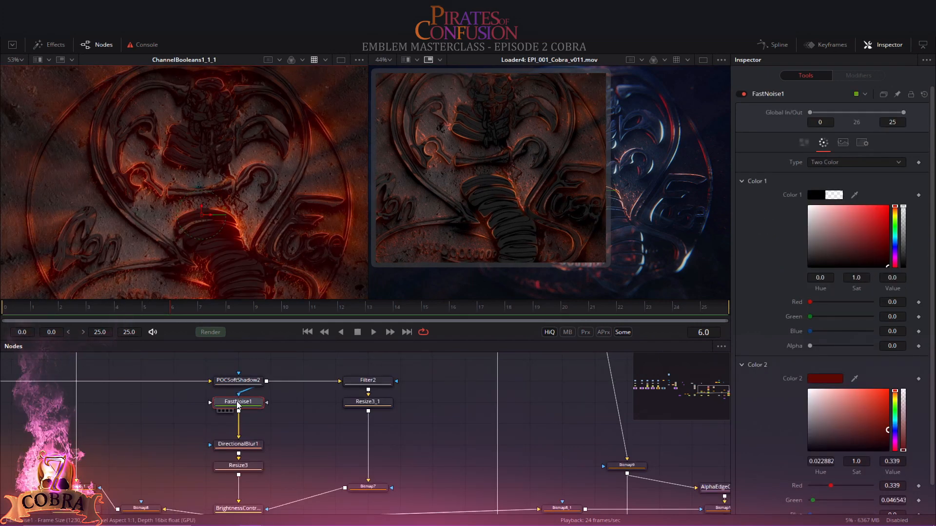
left_click(804, 142)
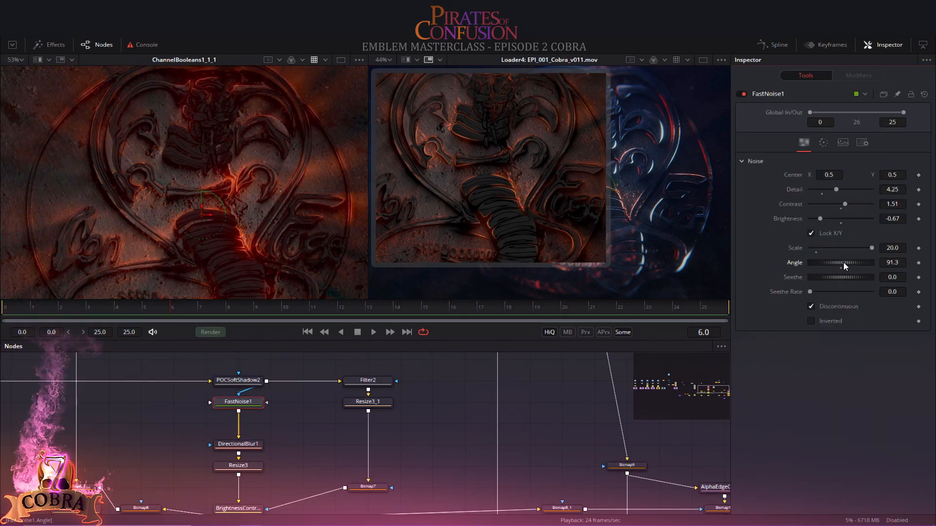
left_click_drag(842, 263, 854, 263)
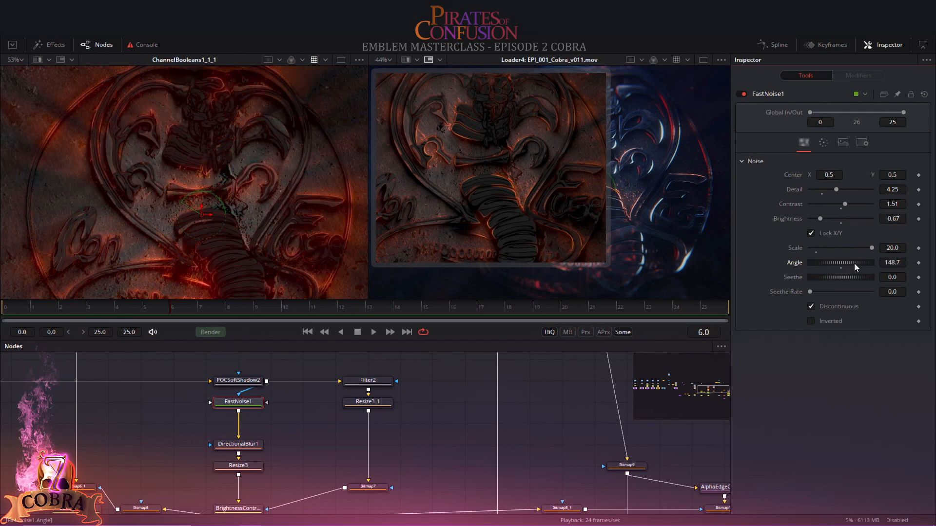
left_click_drag(847, 263, 838, 262)
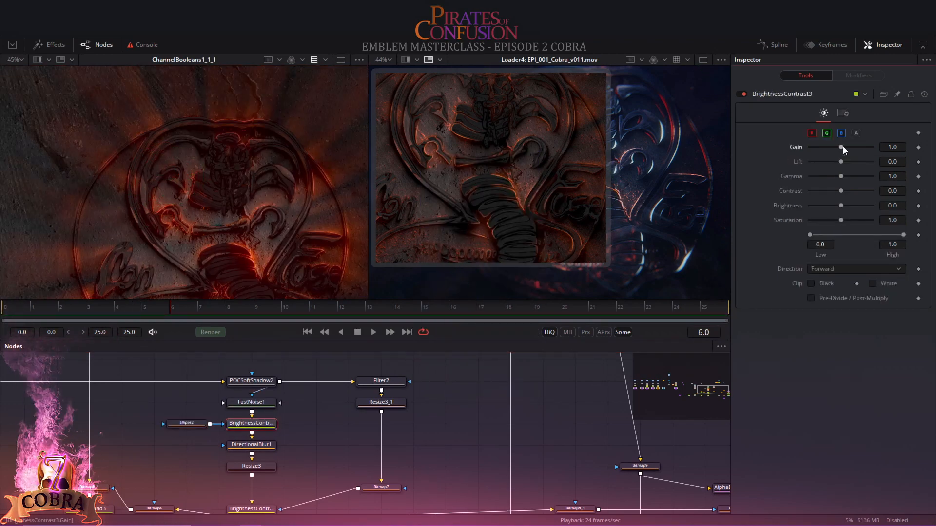
left_click(186, 423)
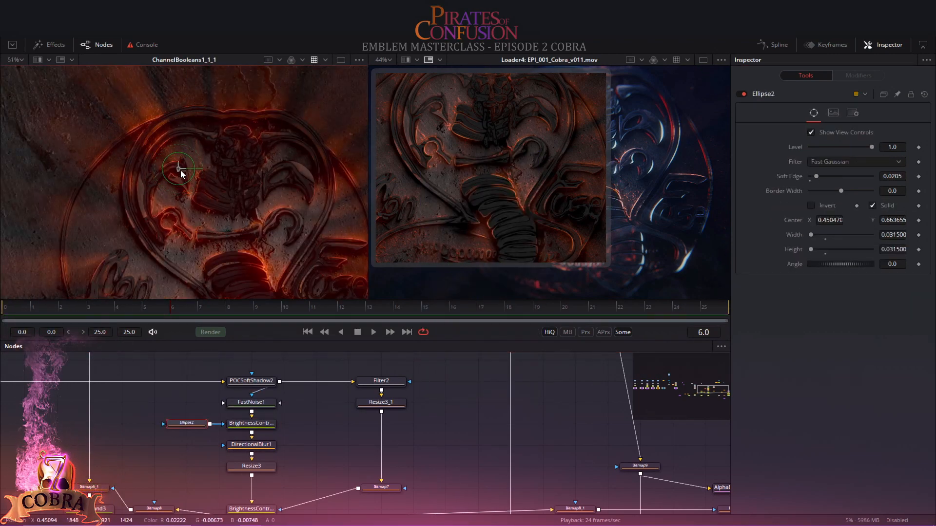
left_click_drag(181, 167, 245, 203)
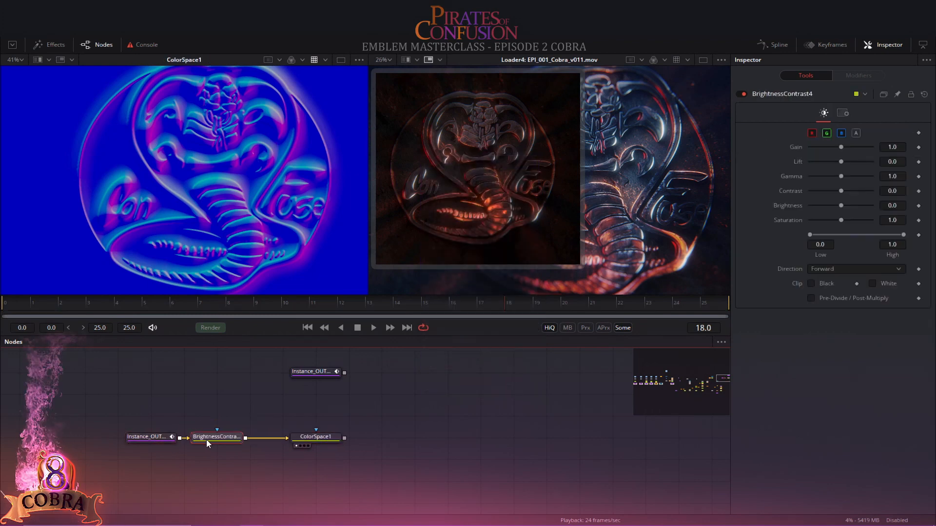
- Adjust a ColorSpace1 setting and choose its colour type for the Color conversion
left_click_drag(840, 205, 856, 205)
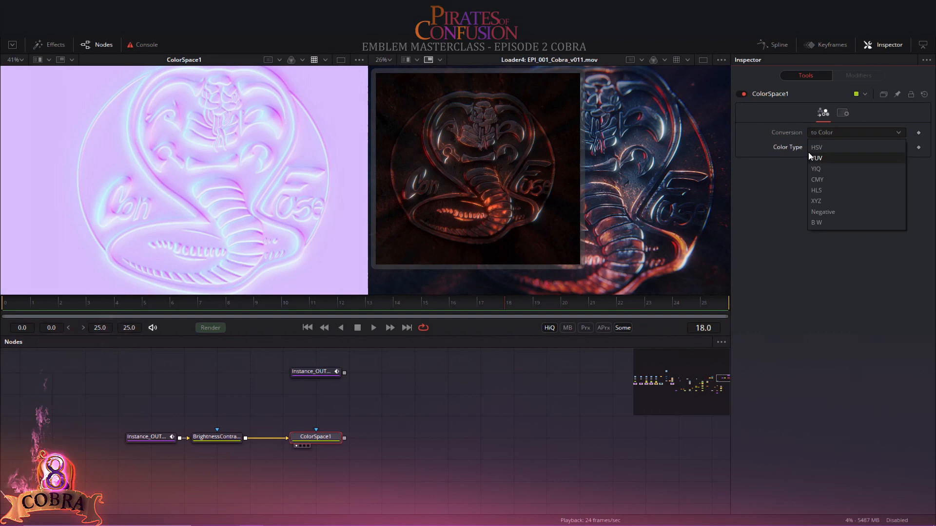
left_click(817, 179)
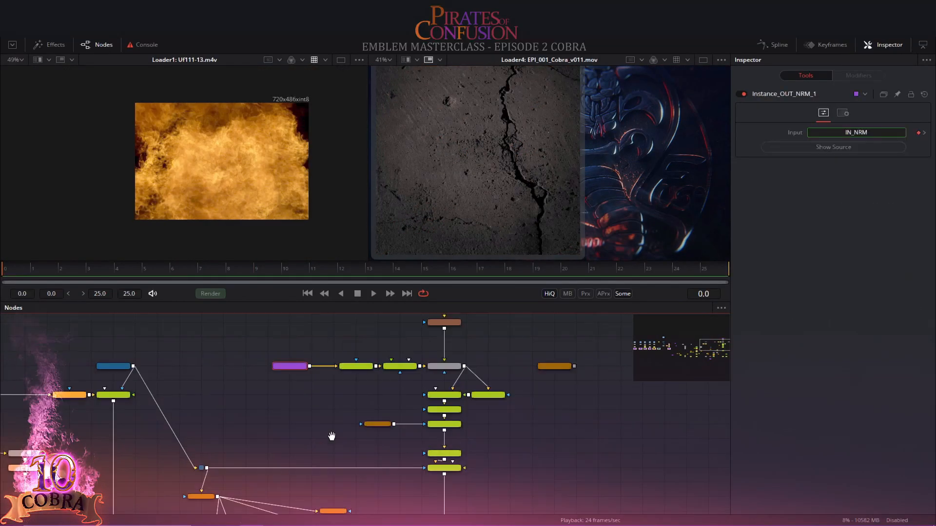
- Select the rust nodes and view the merged Instance_OUT_Rusty texture
left_click(353, 393)
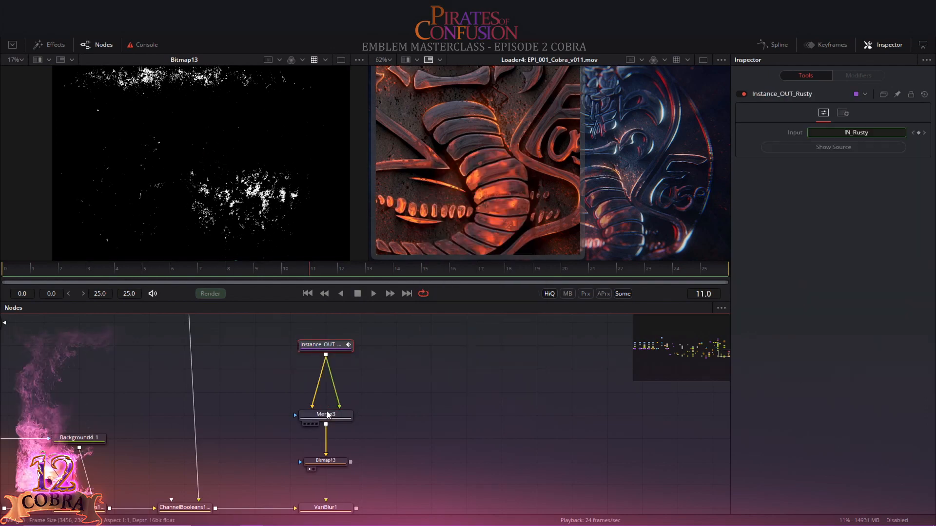
left_click(325, 415)
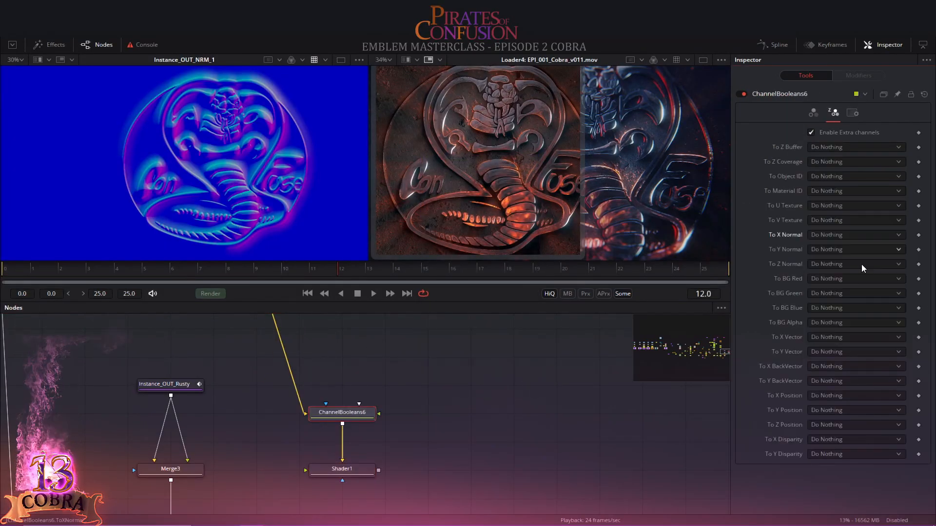
- Map a normal channel for the shader and bring up the XGlow2 faint glow settings
left_click(342, 469)
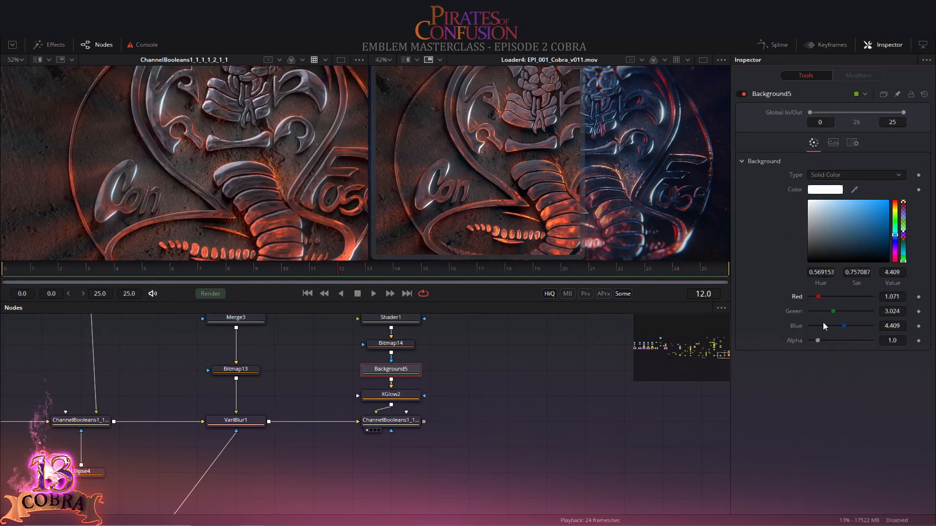
left_click(391, 395)
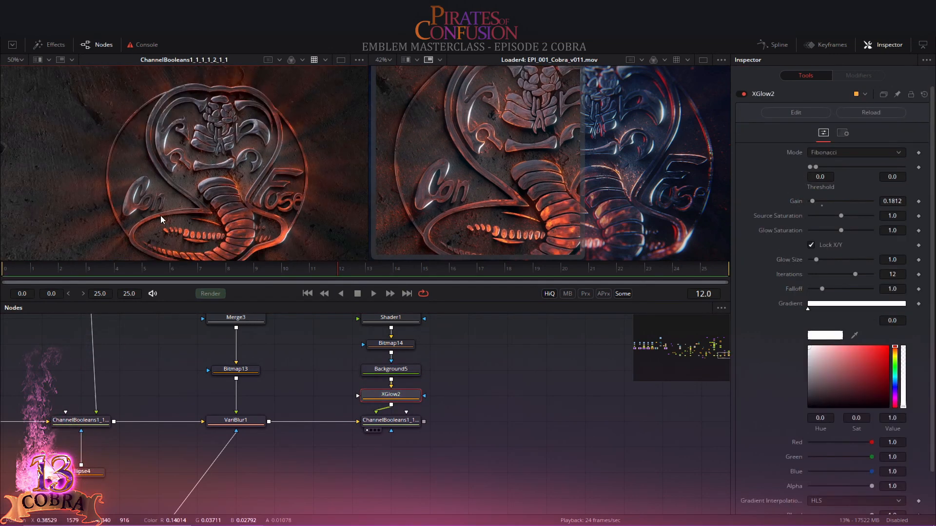